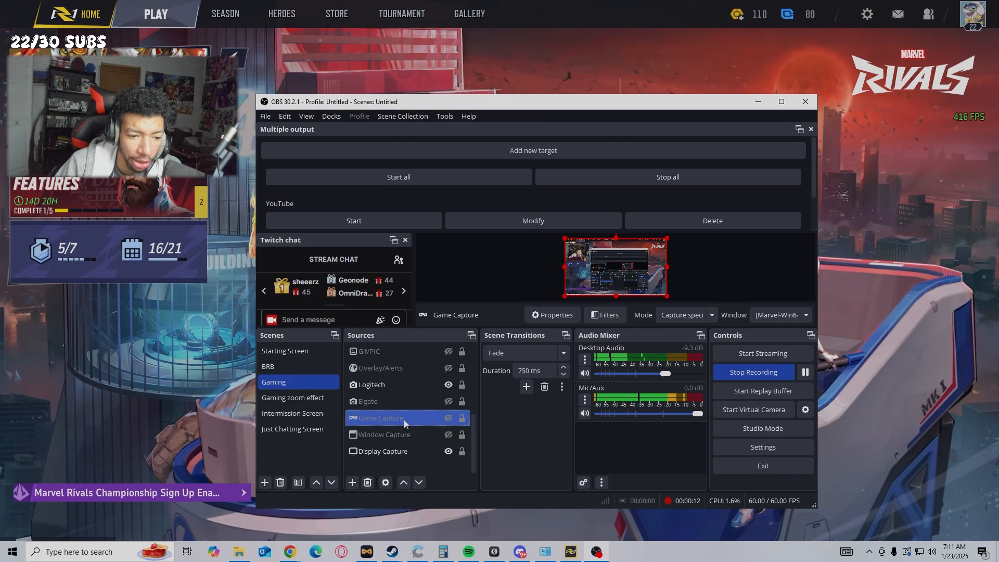
left_click(551, 314)
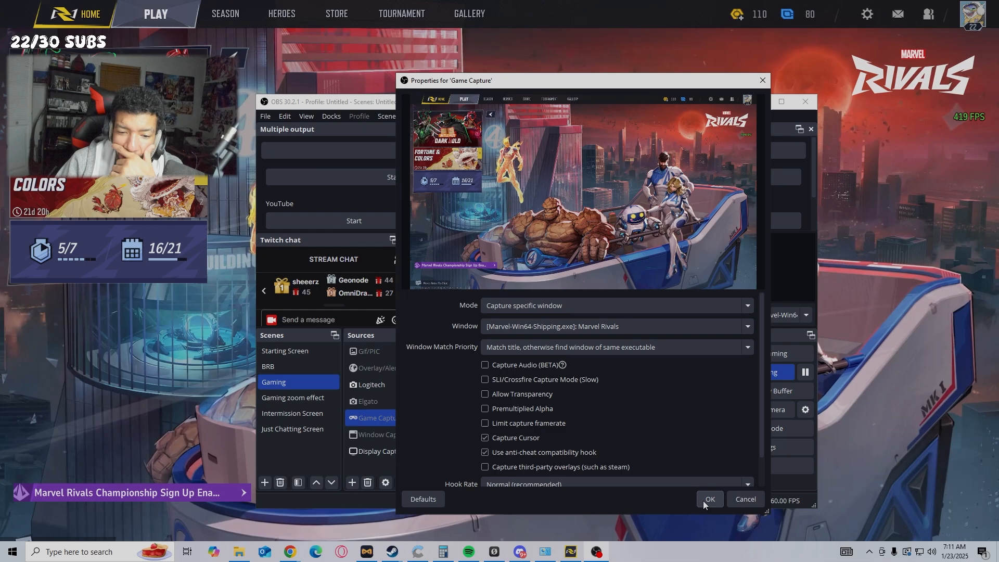
left_click(708, 498)
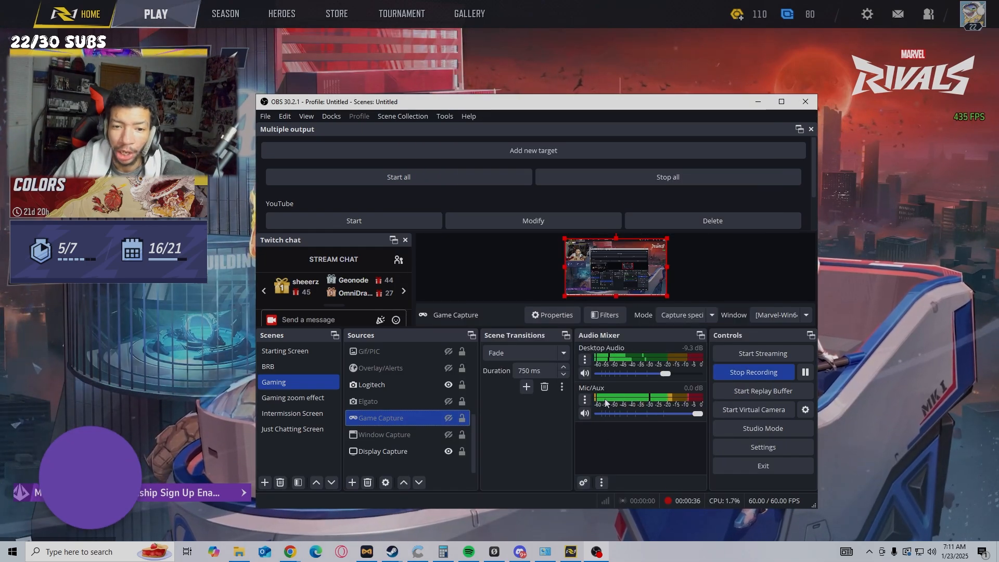